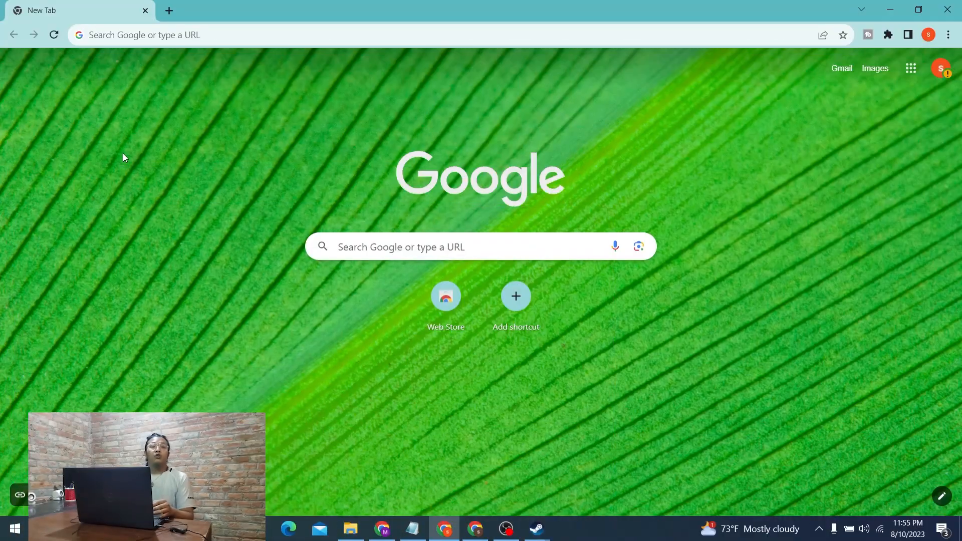
mouse_move(148, 143)
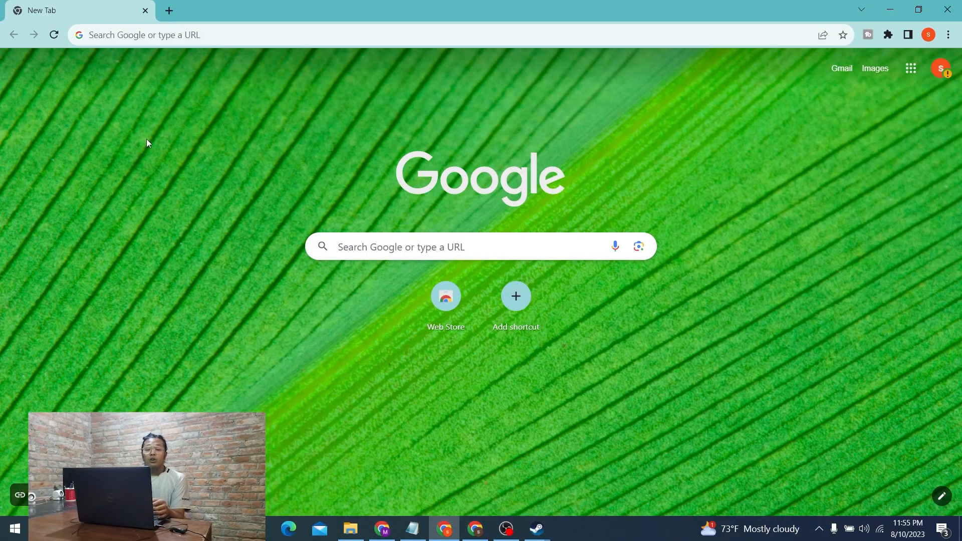
mouse_move(128, 96)
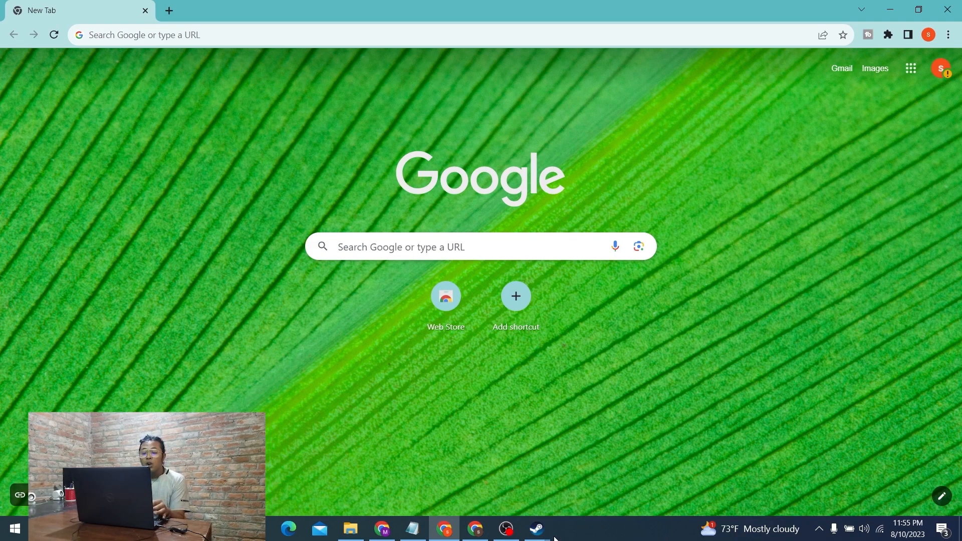
Bring the Steam desktop client forward from Chrome, showing its store front page.
click(535, 529)
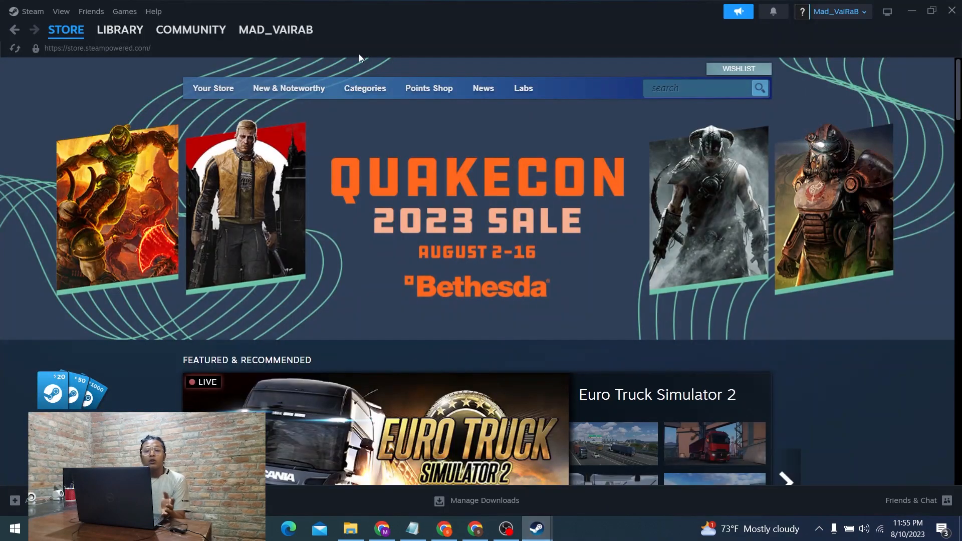
mouse_move(370, 50)
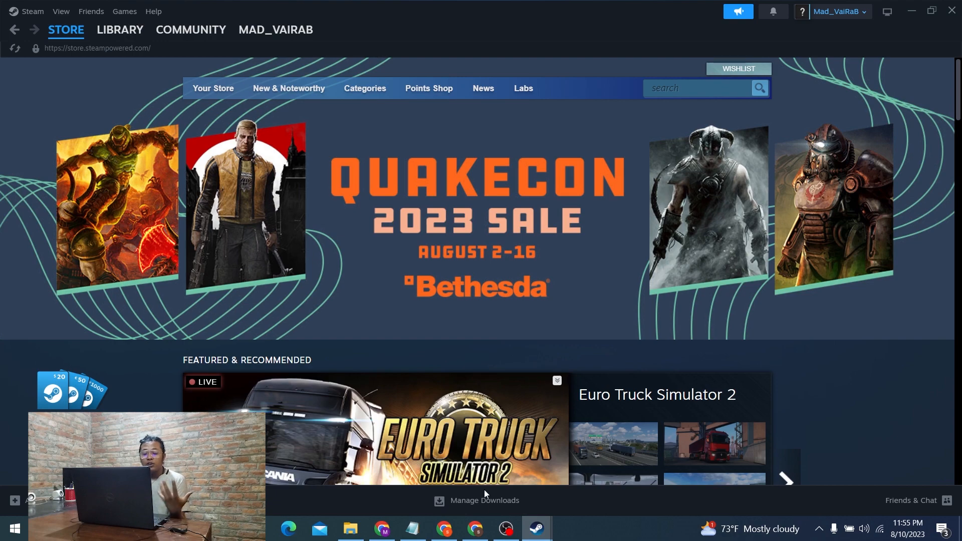
Search 'steam' in Chrome and open the 'Welcome to Steam' store website.
click(443, 528)
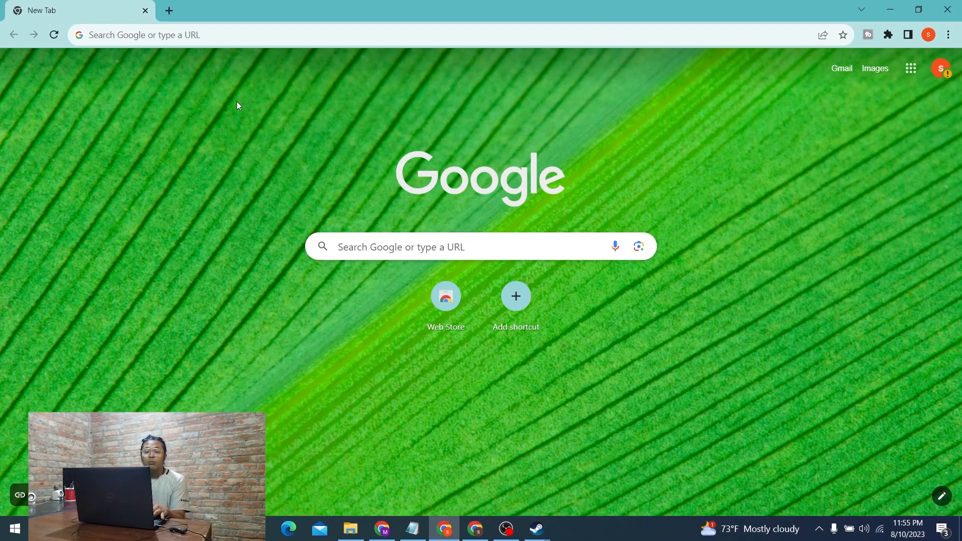
text(steam)
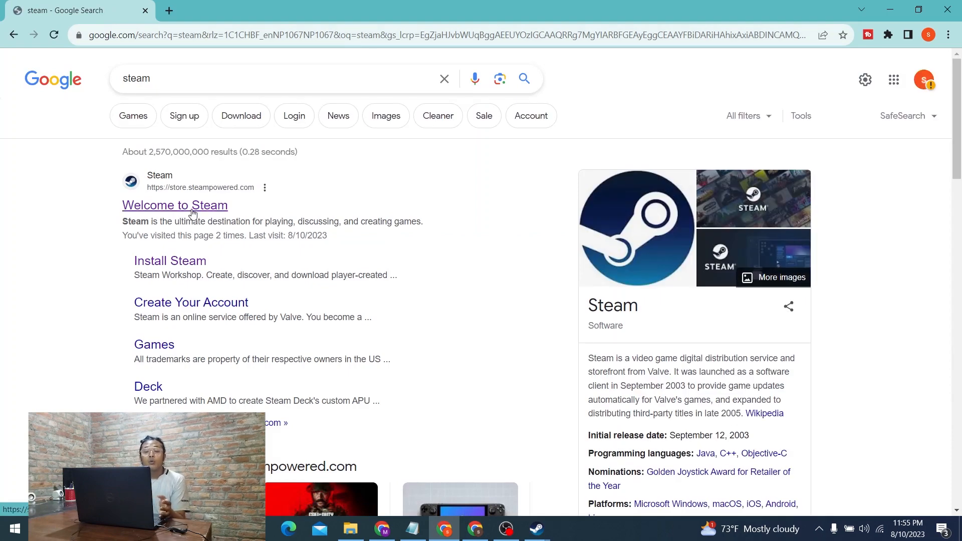
click(175, 205)
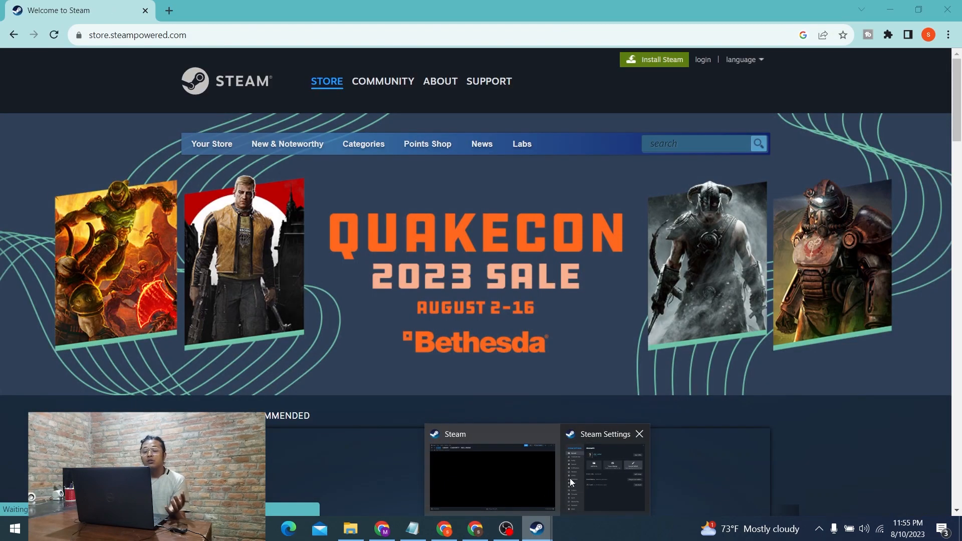
Return to the Steam client window showing the signed-in account's store page.
click(491, 476)
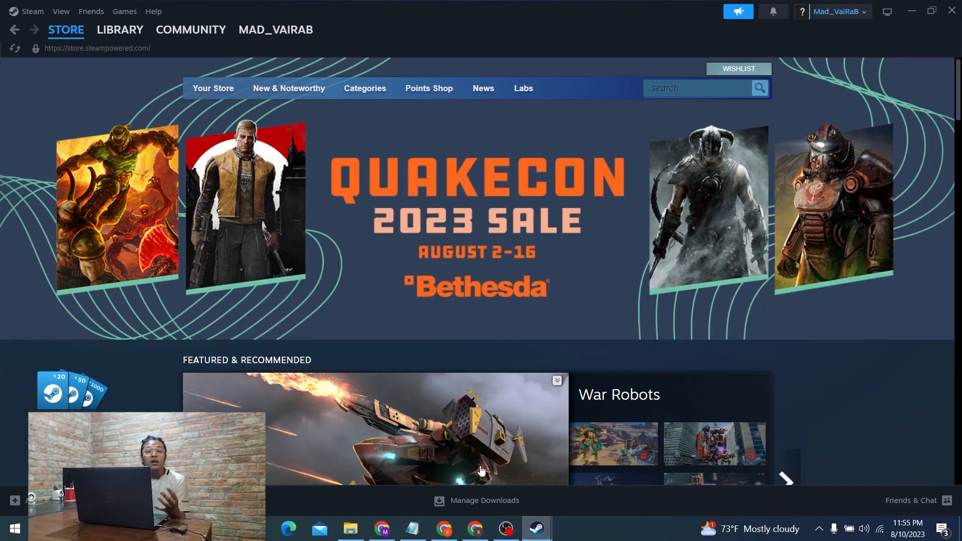
mouse_move(475, 359)
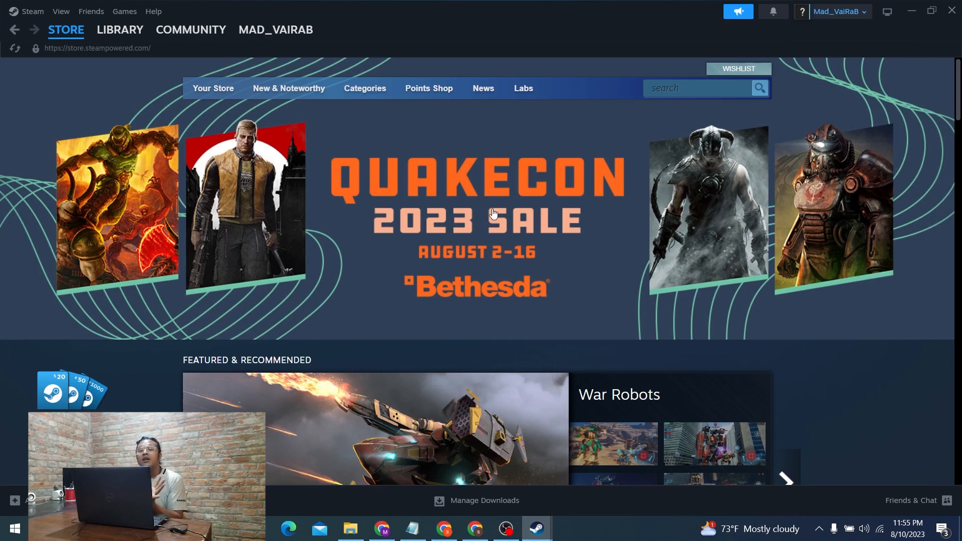
mouse_move(526, 143)
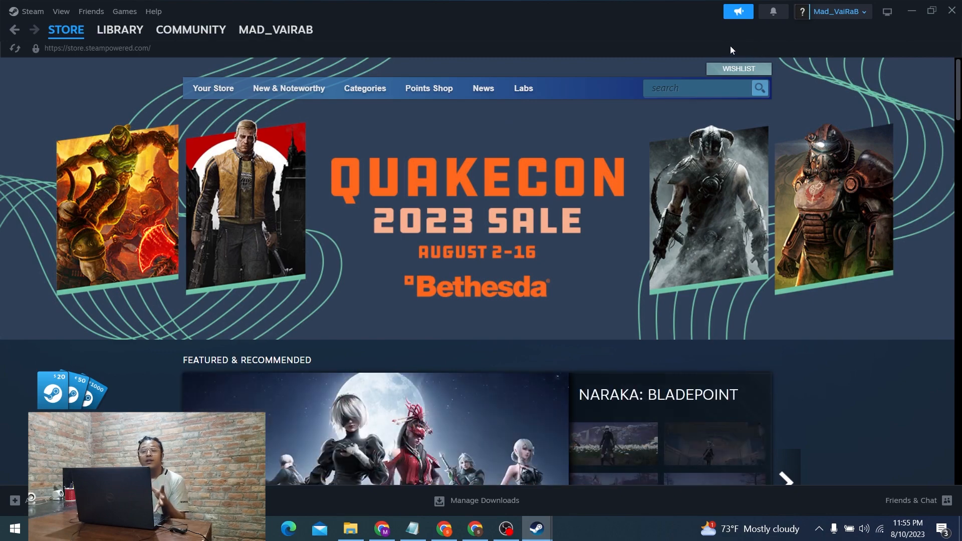
click(836, 11)
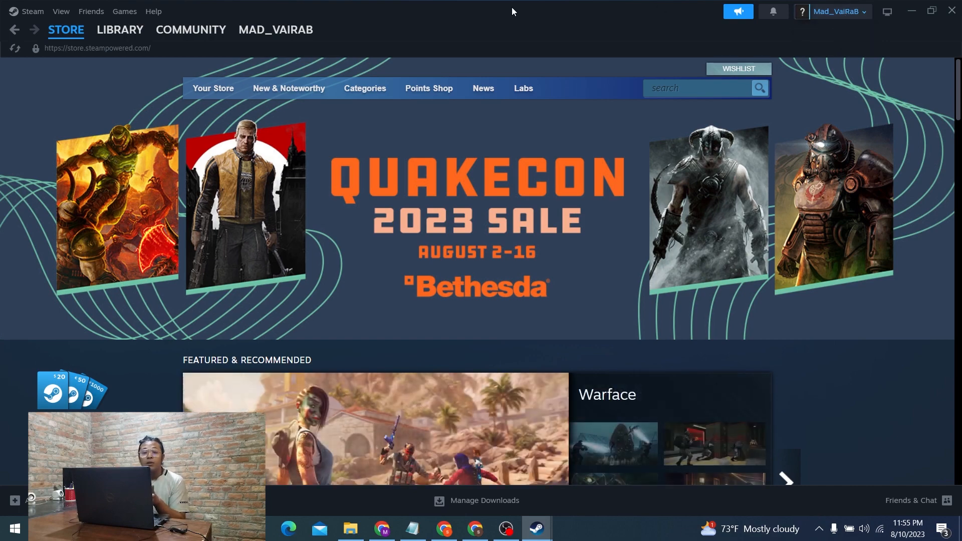
mouse_move(517, 27)
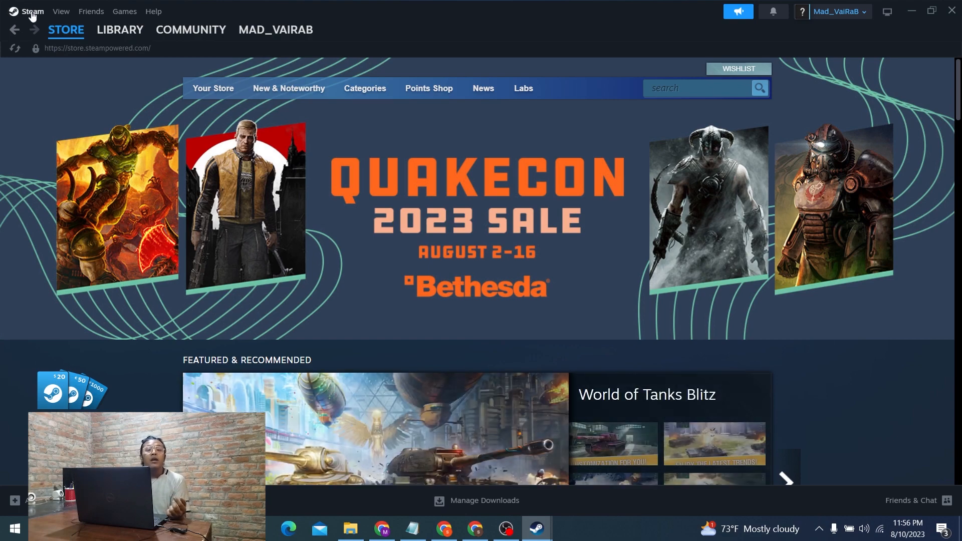
Open Steam Settings from the Steam menu, landing on the Account page.
click(32, 11)
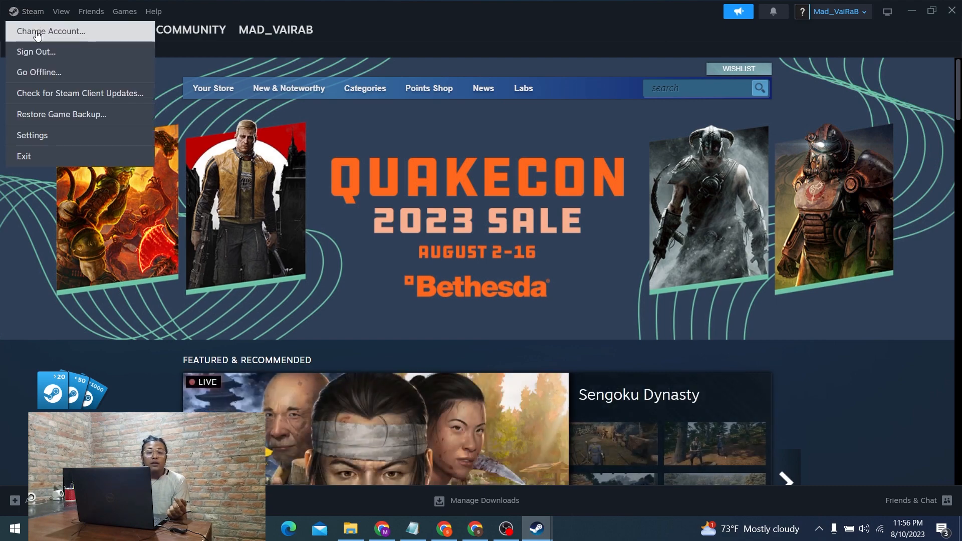
mouse_move(29, 23)
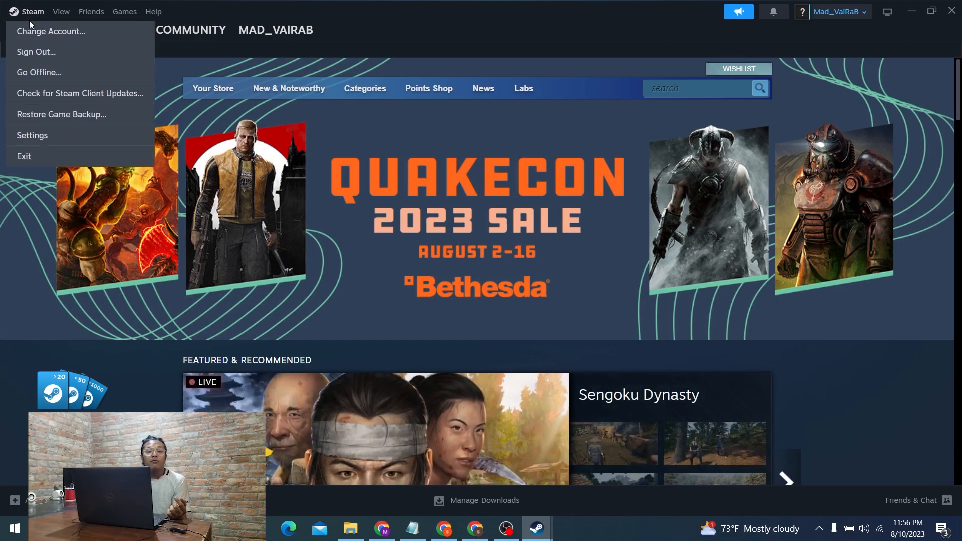
click(31, 135)
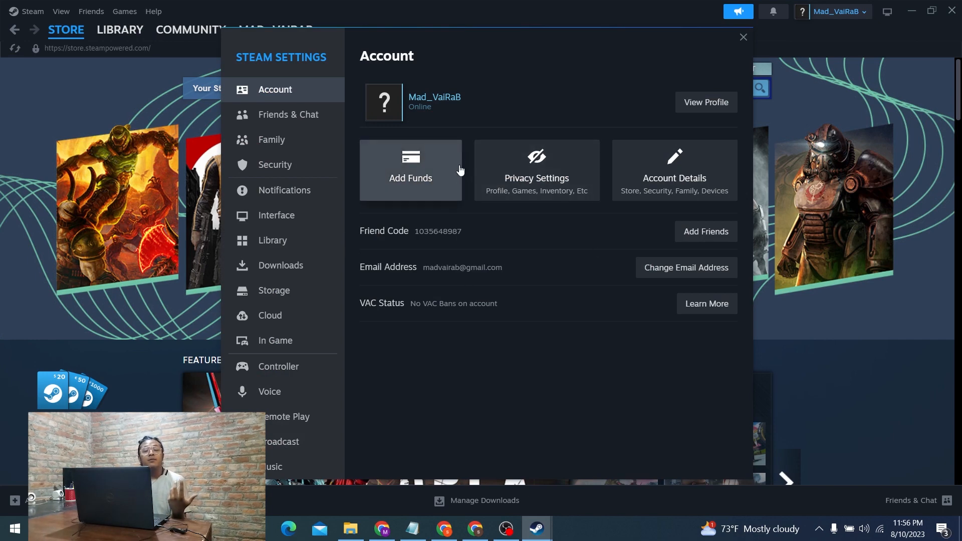
mouse_move(557, 169)
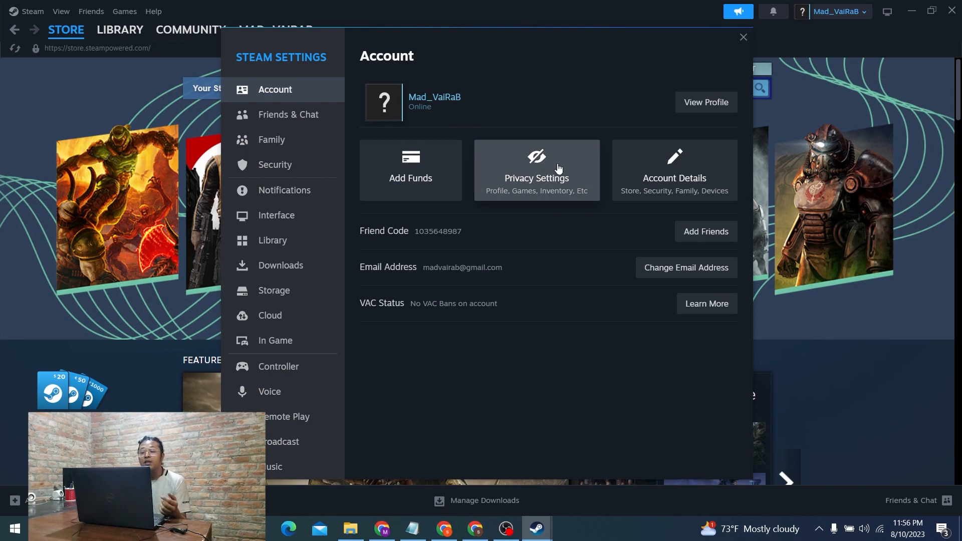
mouse_move(529, 176)
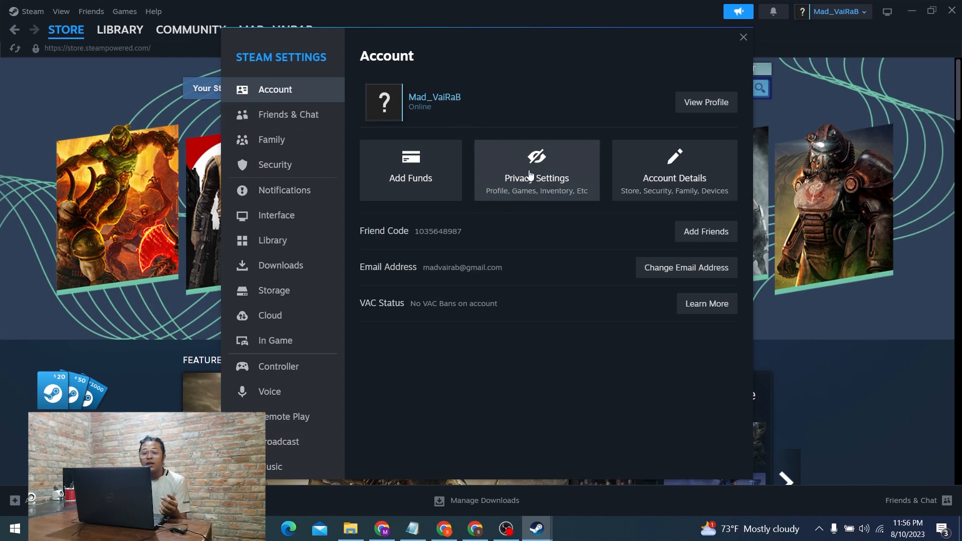
mouse_move(674, 178)
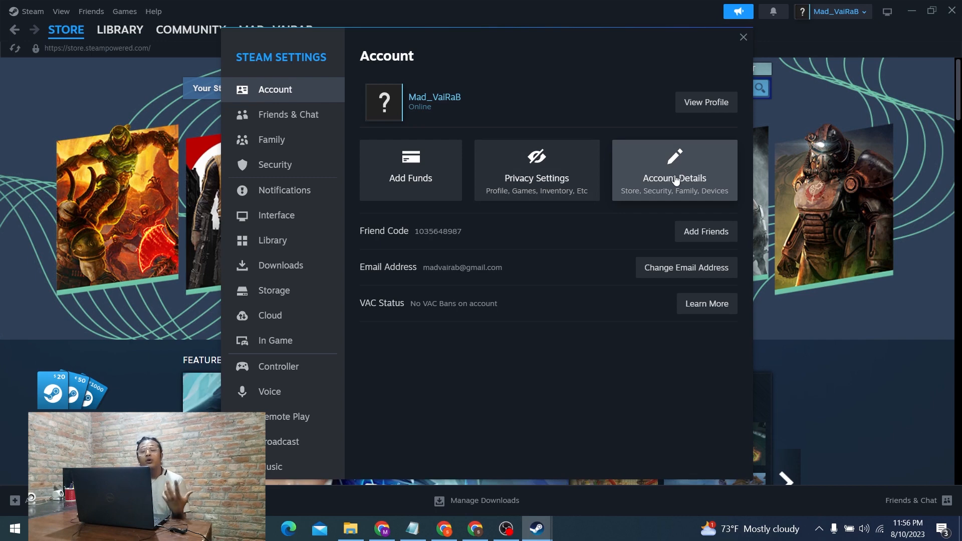
click(743, 36)
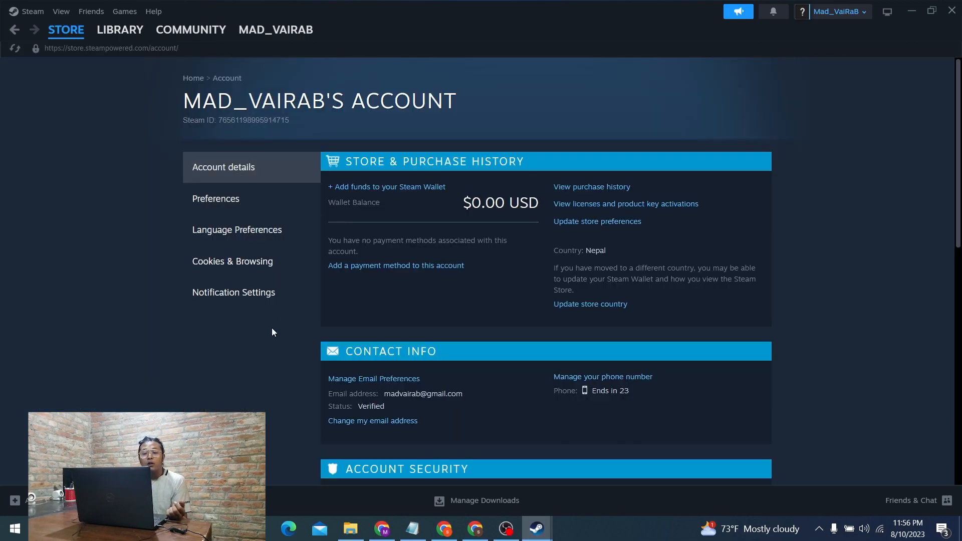
mouse_move(256, 159)
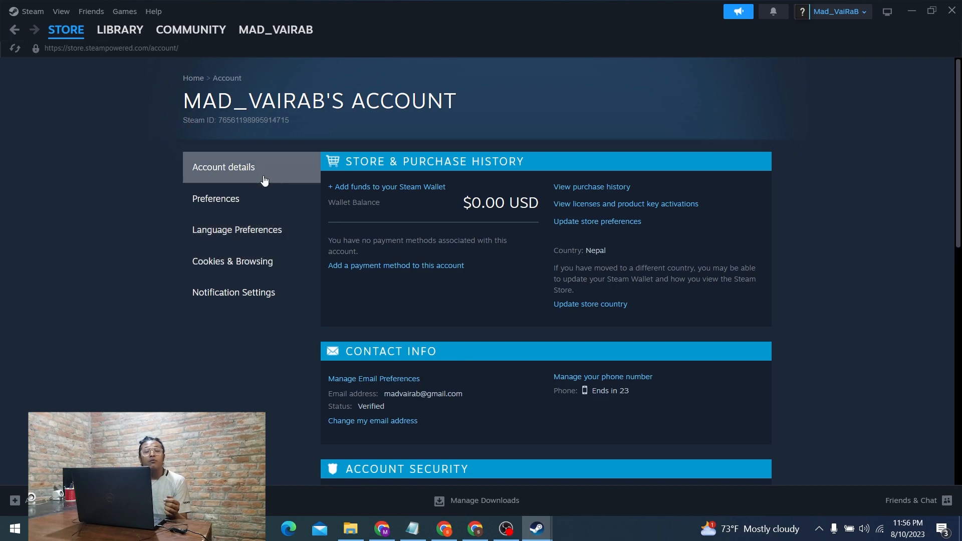
mouse_move(238, 229)
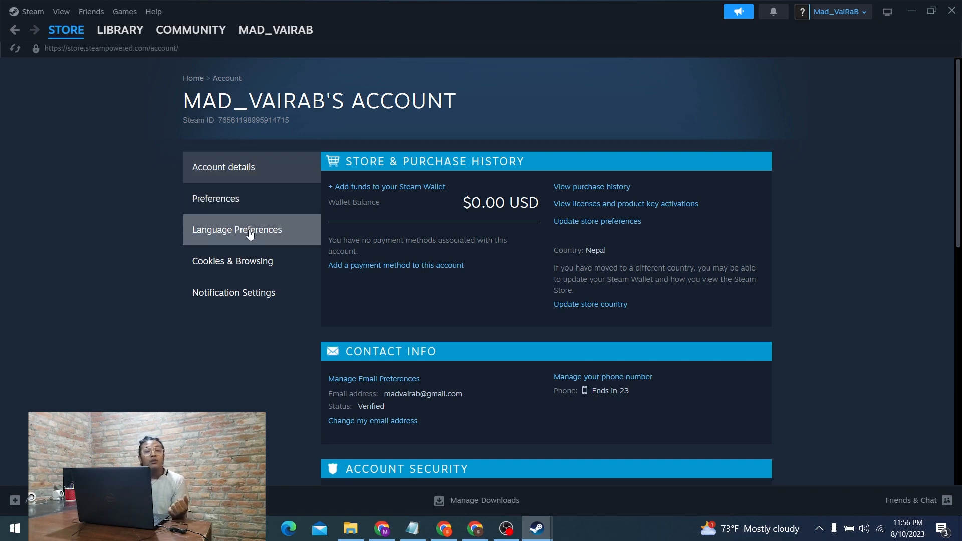
Show the Language Preferences section and keep English as primary language.
click(236, 229)
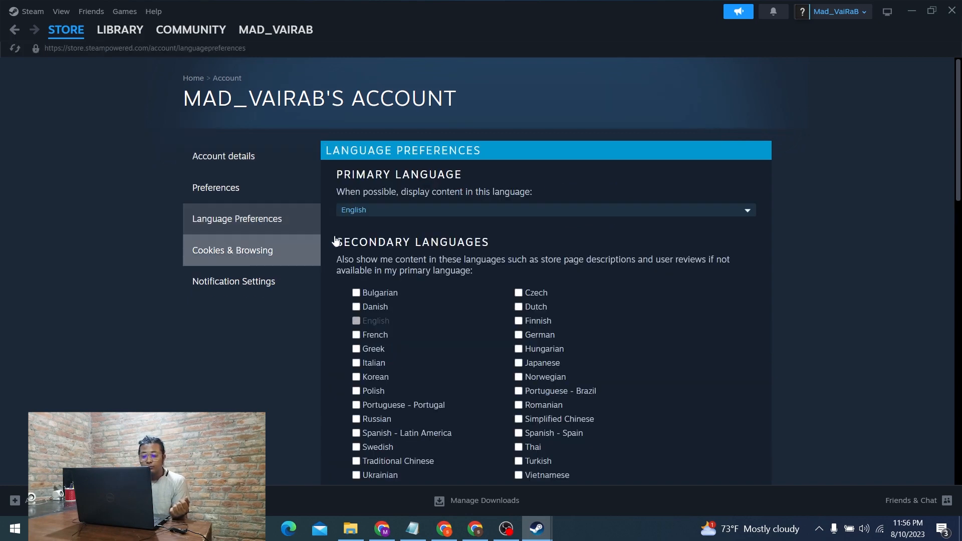
mouse_move(703, 210)
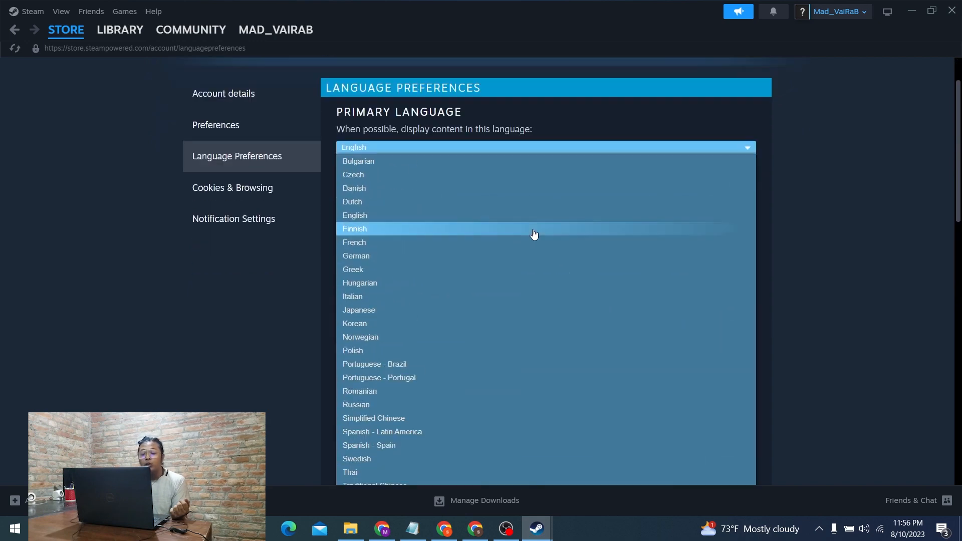
click(355, 215)
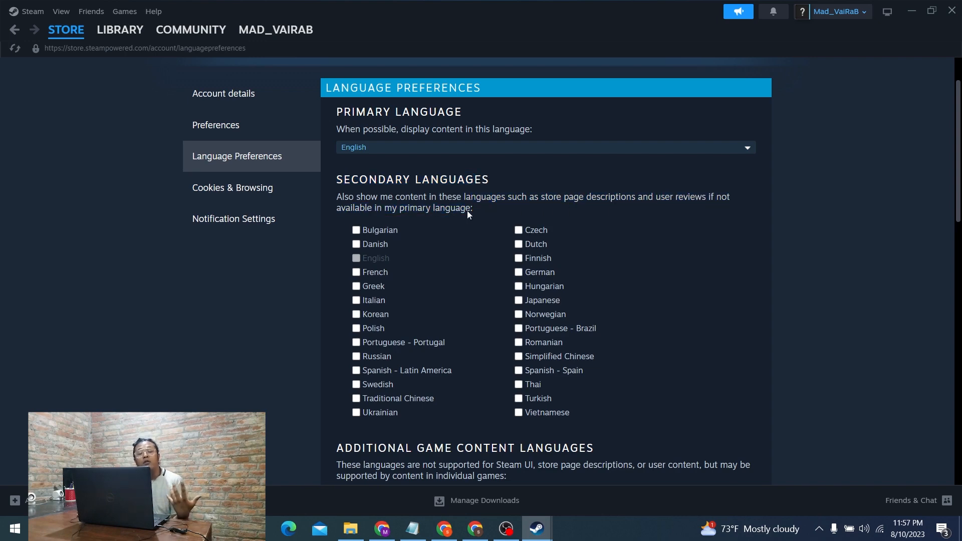
Scroll through the language lists to check Japanese under Secondary Languages.
scroll(down, 3)
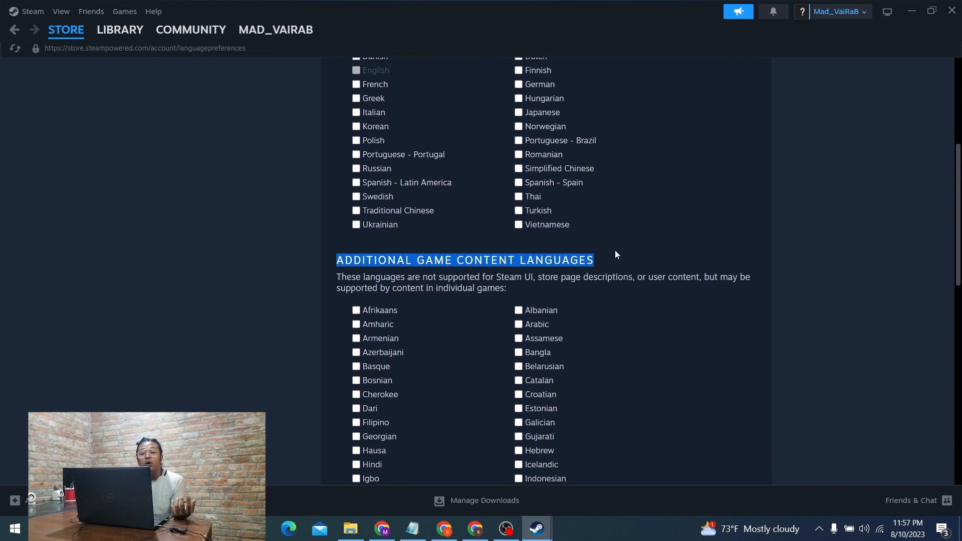
scroll(down, 3)
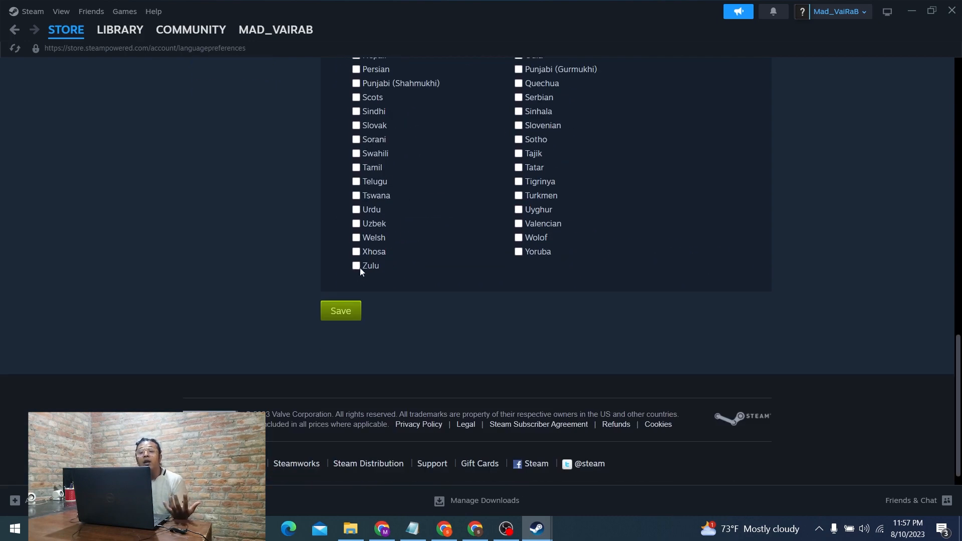
scroll(up, 3)
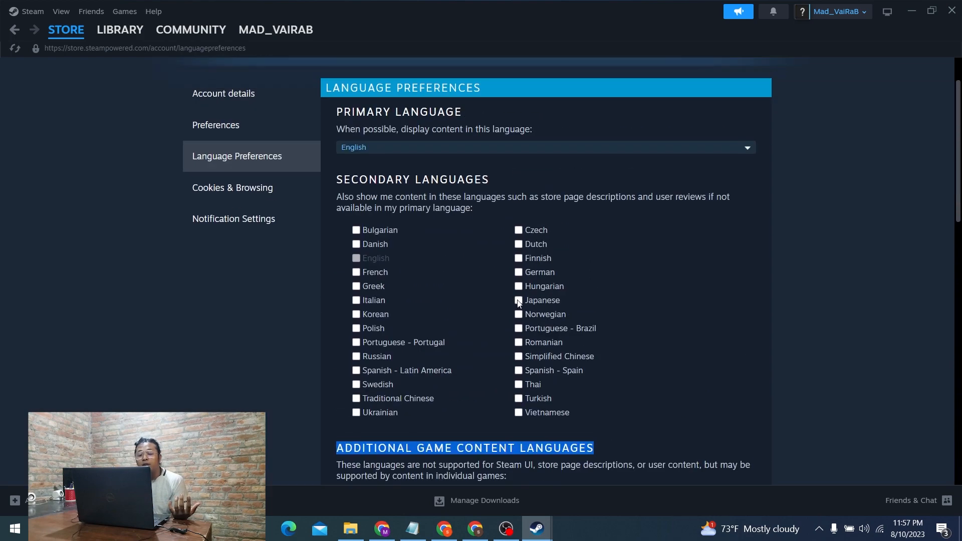
scroll(down, 3)
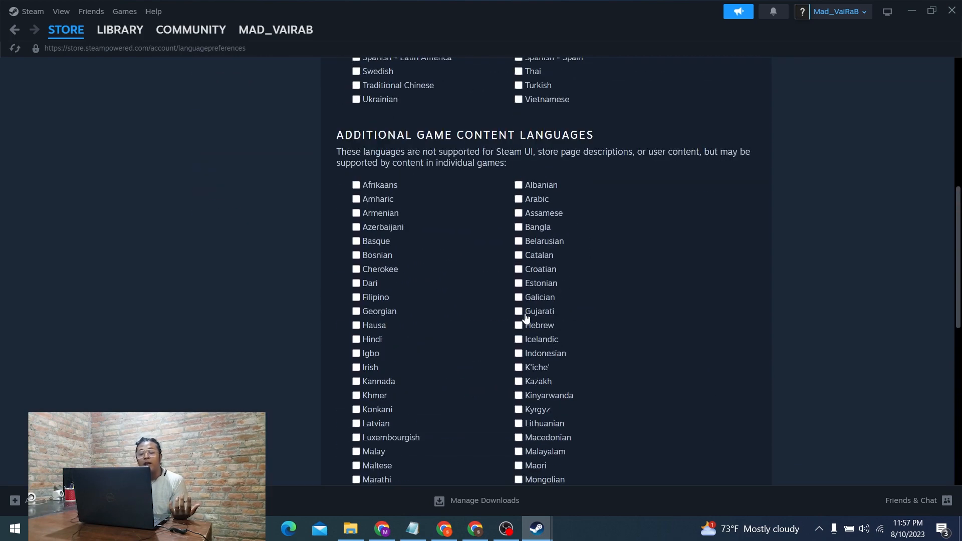
scroll(down, 3)
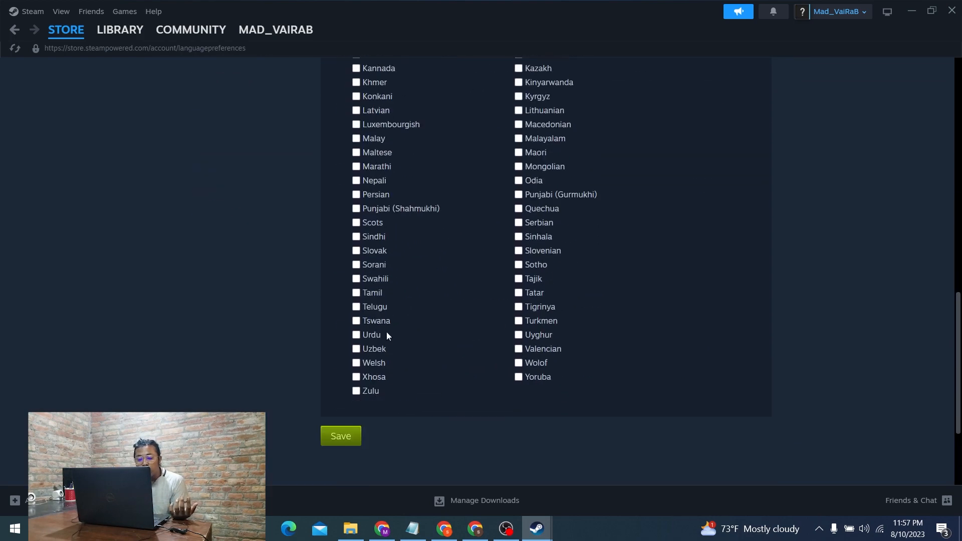
scroll(up, 3)
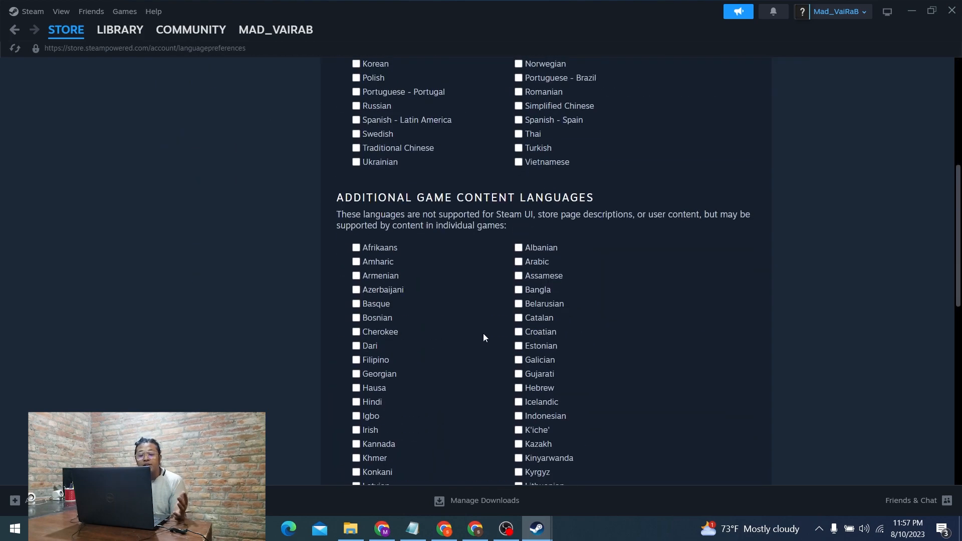
scroll(down, 3)
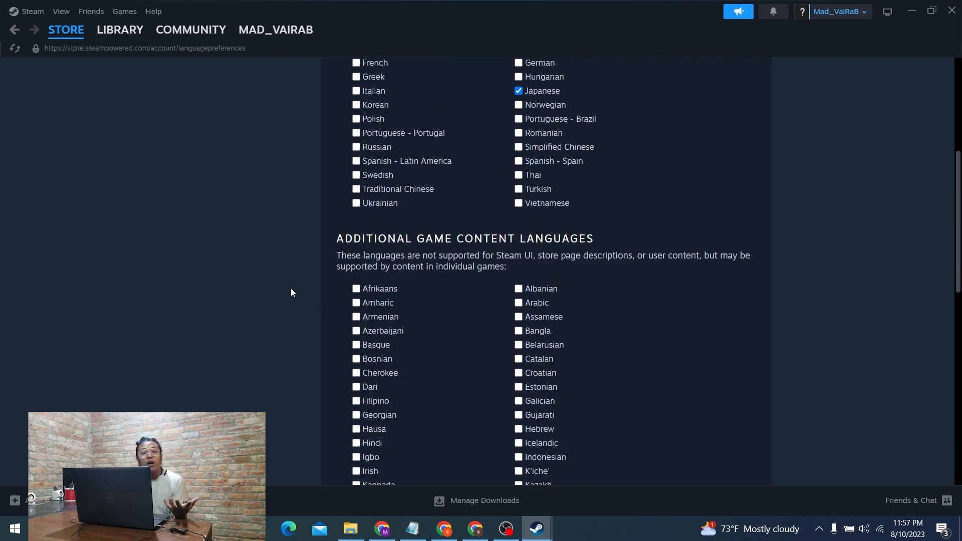
scroll(up, 3)
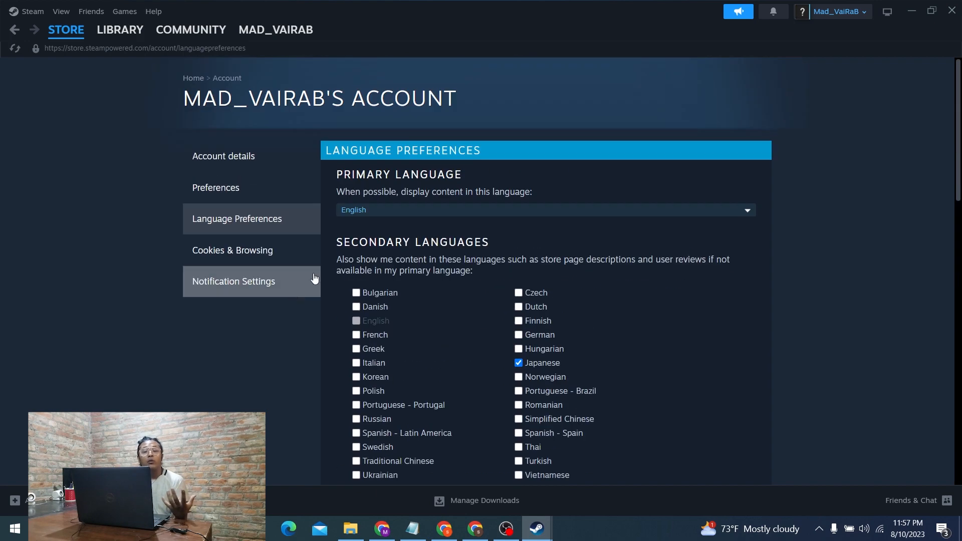
mouse_move(3, 247)
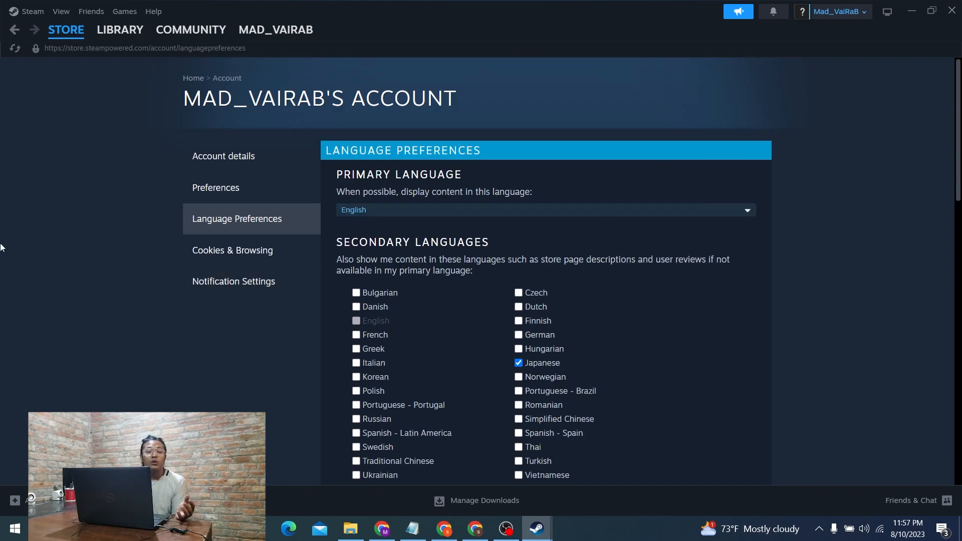
mouse_move(519, 210)
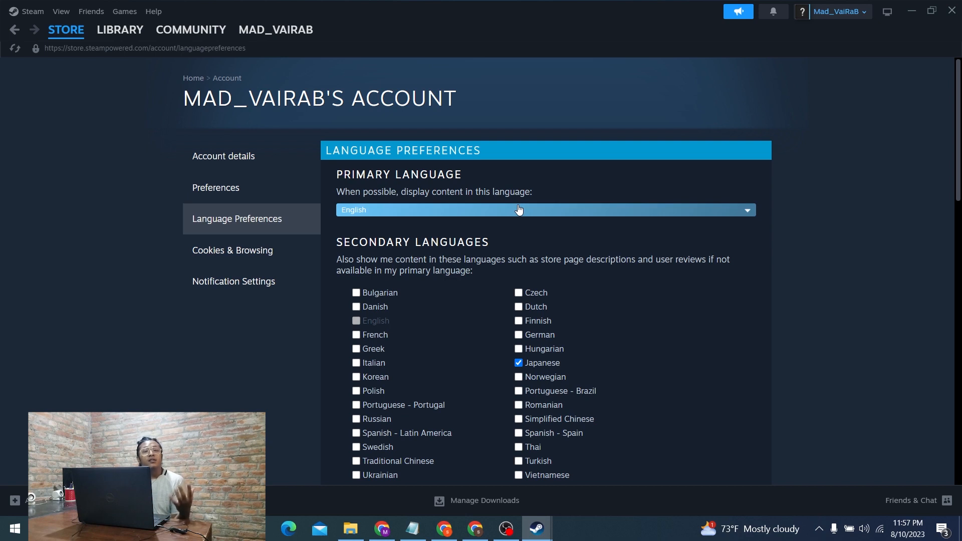
mouse_move(274, 351)
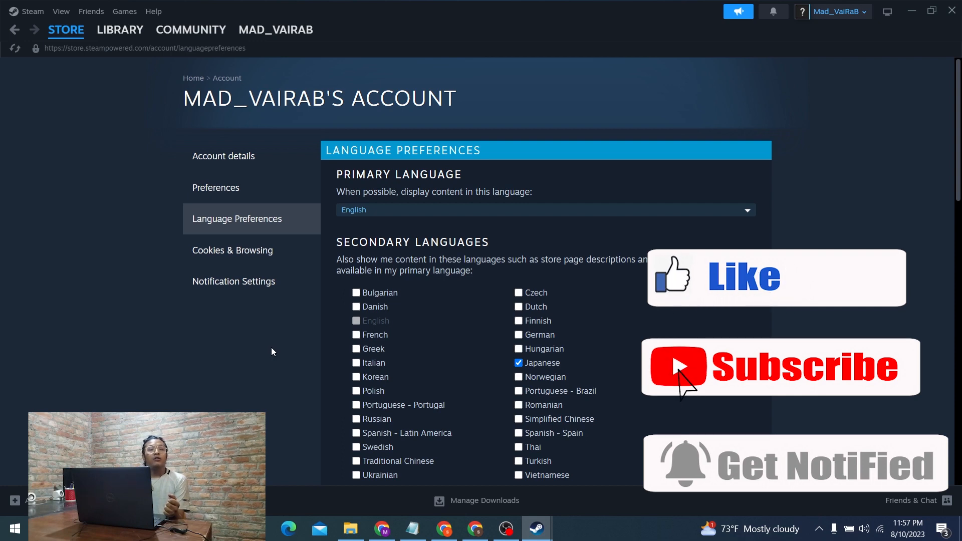
mouse_move(681, 473)
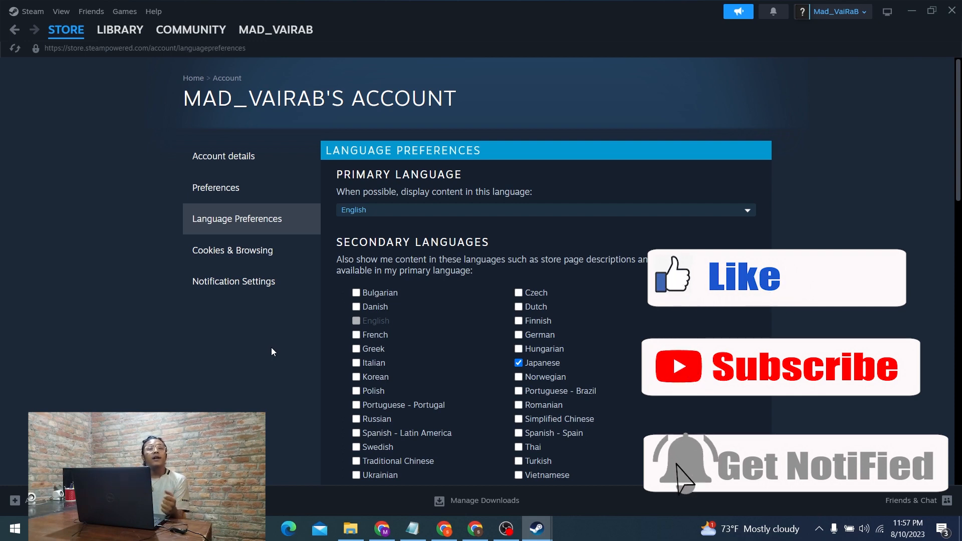